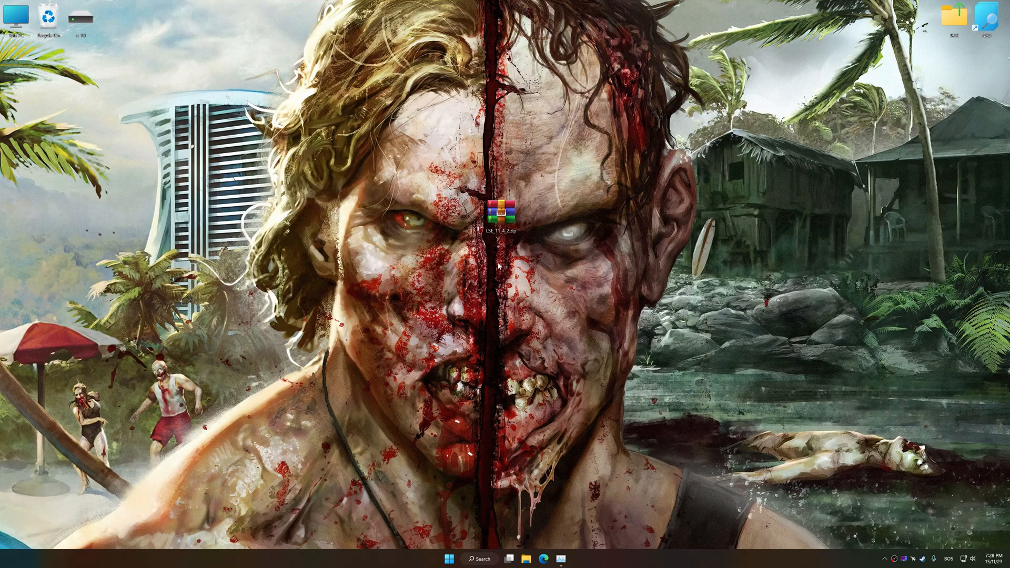
Extract the LSE 11 zip onto the desktop with WinRAR's Extract Here.
right_click(500, 227)
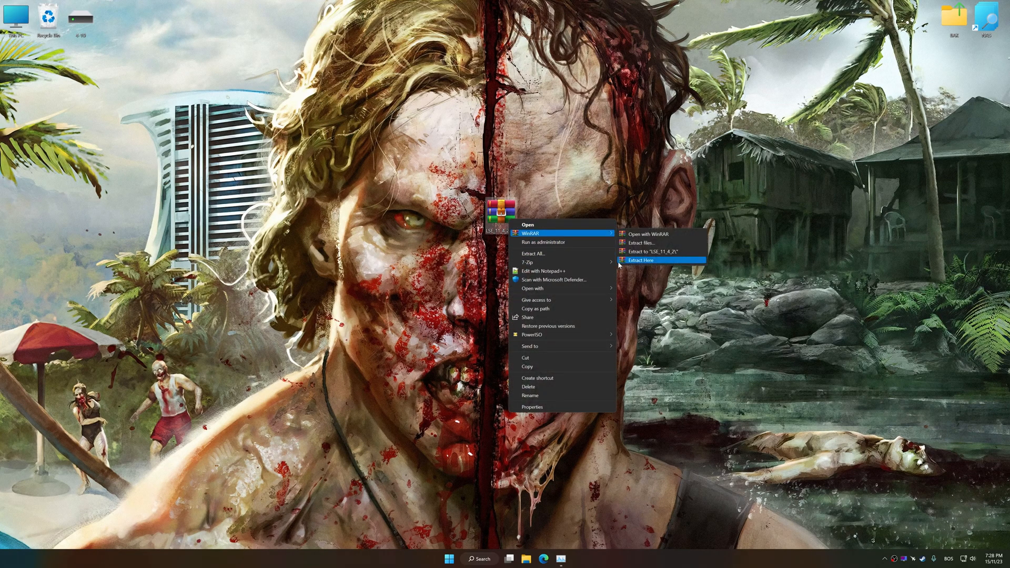
left_click(640, 261)
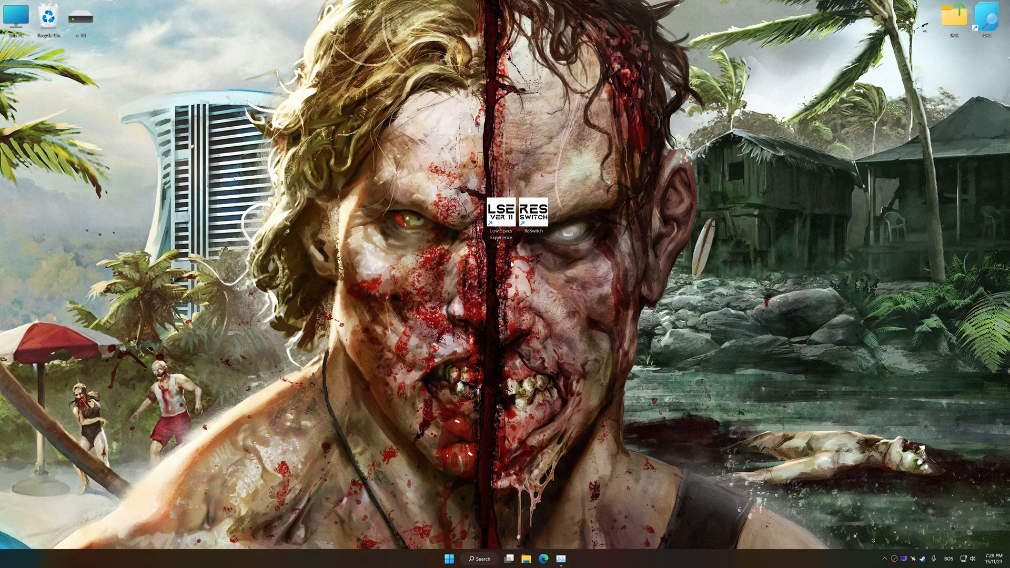
mouse_move(511, 250)
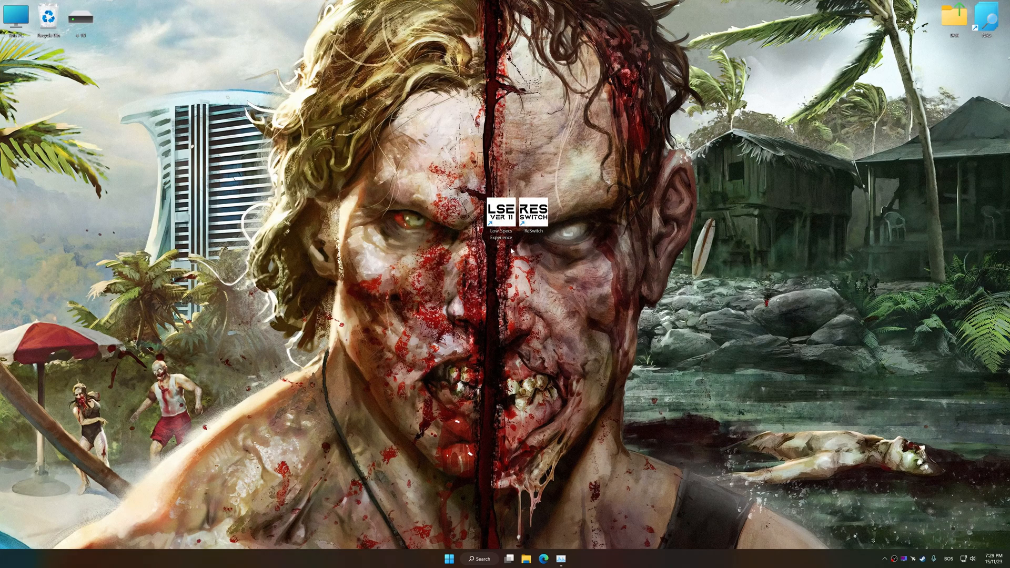
Launch Low Specs Experience and choose Dead Island Definitive Edition (Steam) in the Optimization Catalog.
double_click(503, 226)
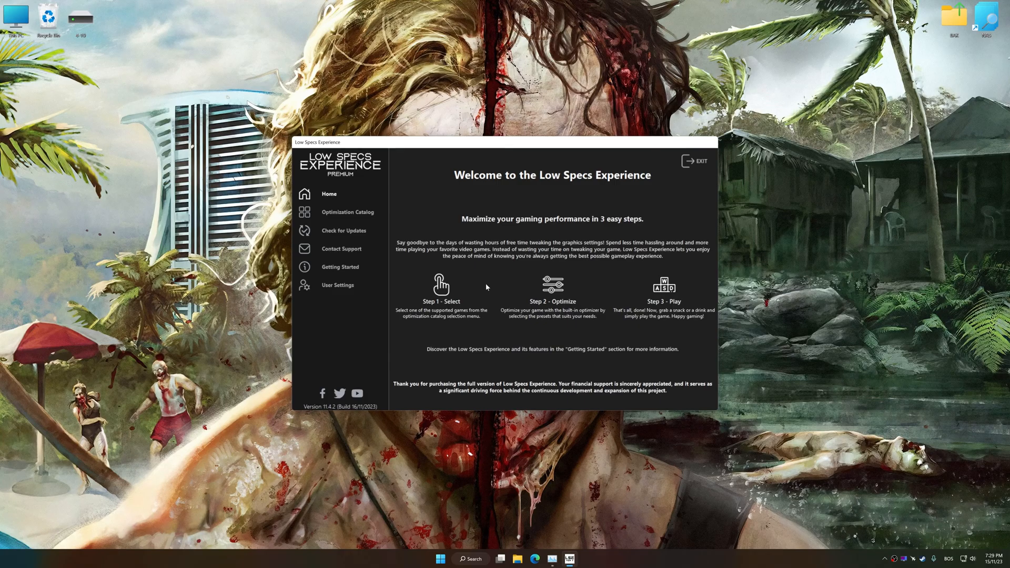
left_click(348, 212)
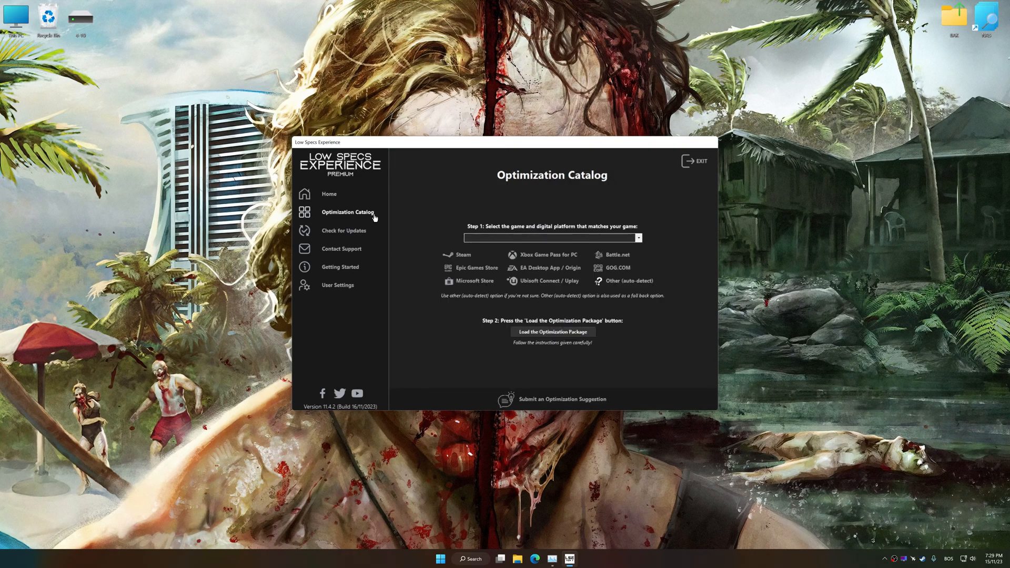
left_click(550, 237)
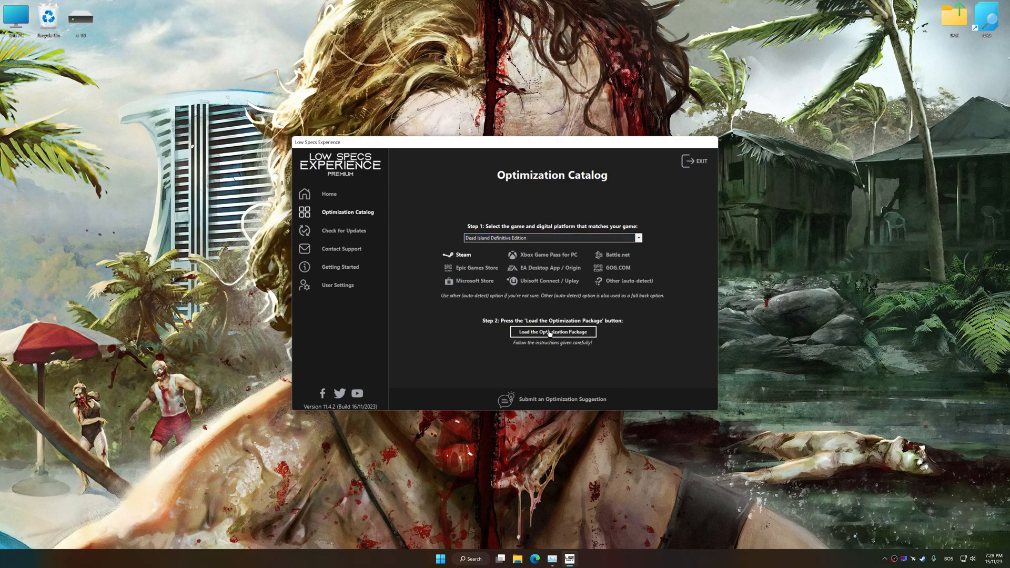
Load the optimization package, accept the version warning, and confirm the DIDE game folder.
left_click(551, 332)
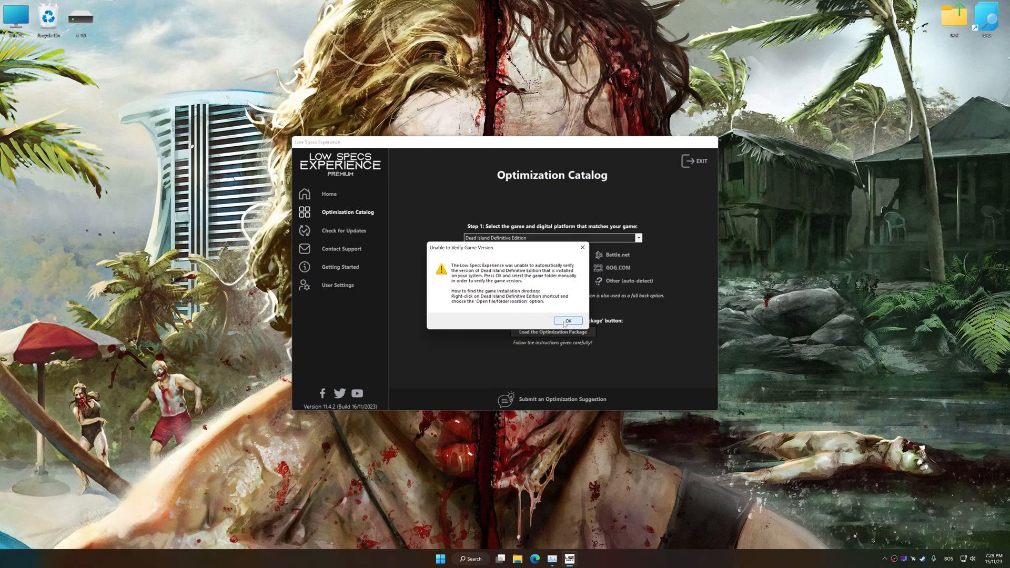
left_click(568, 321)
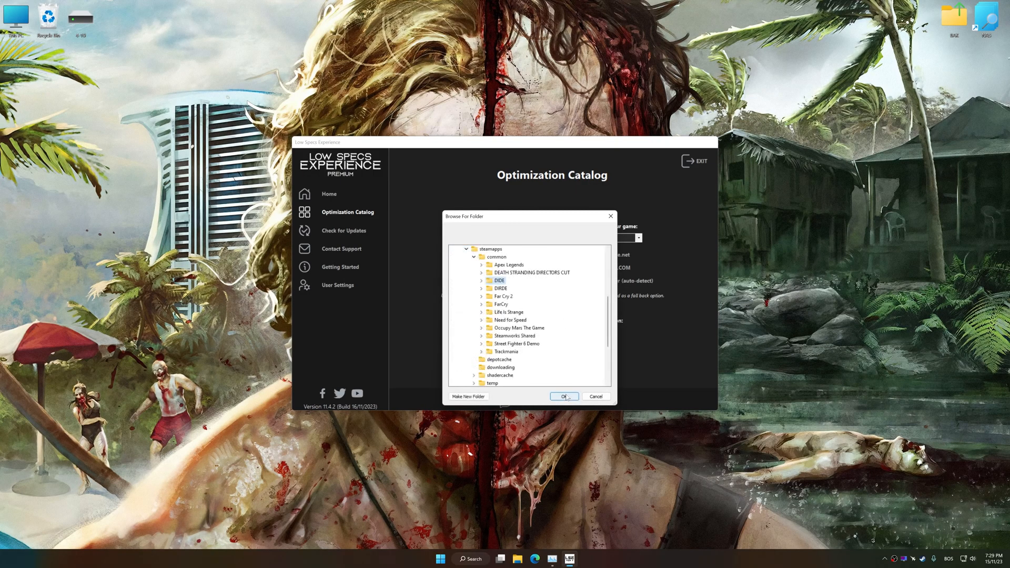
left_click(563, 396)
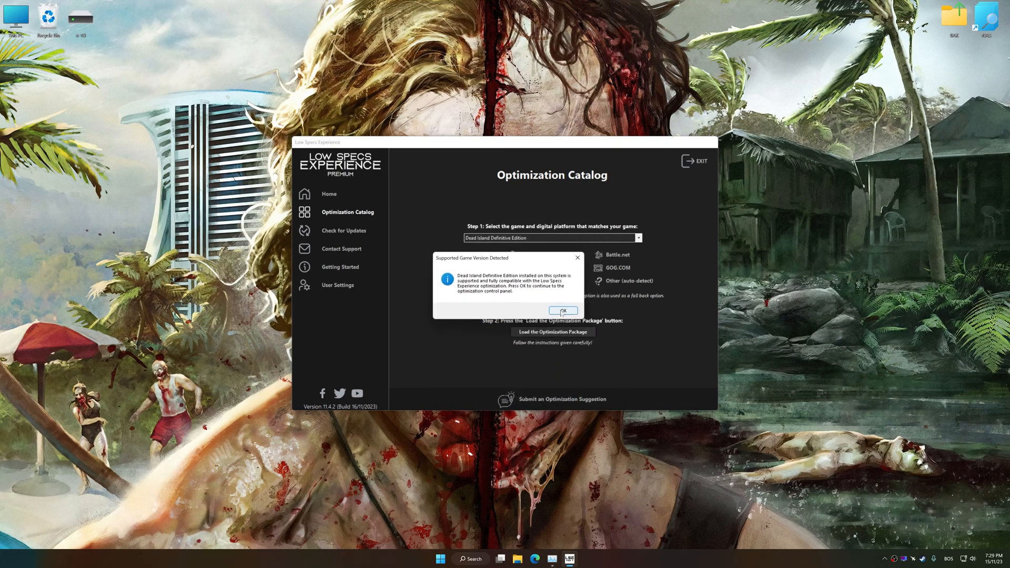
left_click(562, 310)
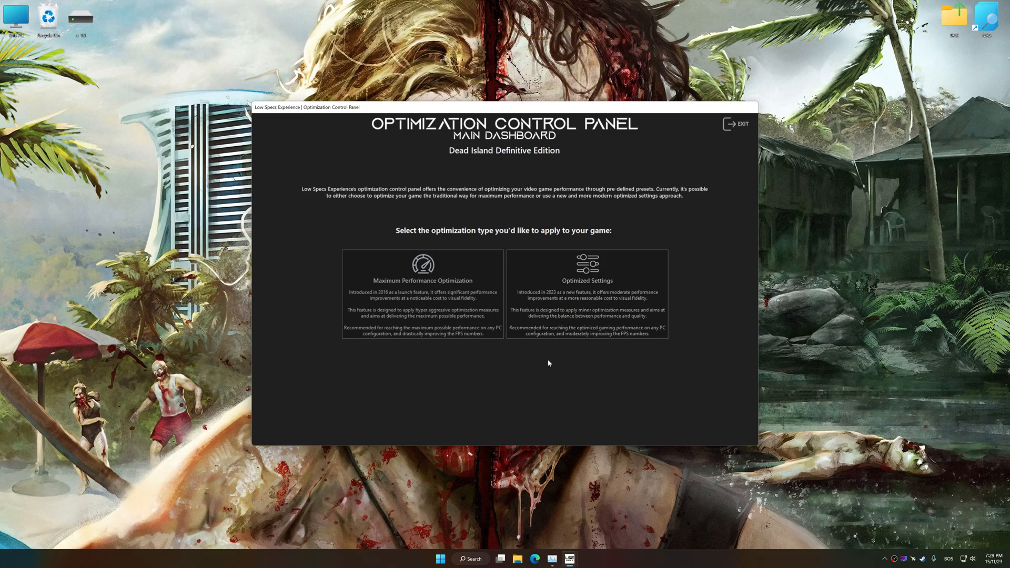
Choose Optimized Settings with the Performance preset and 3840 x 2160 in-game resolution.
left_click(587, 295)
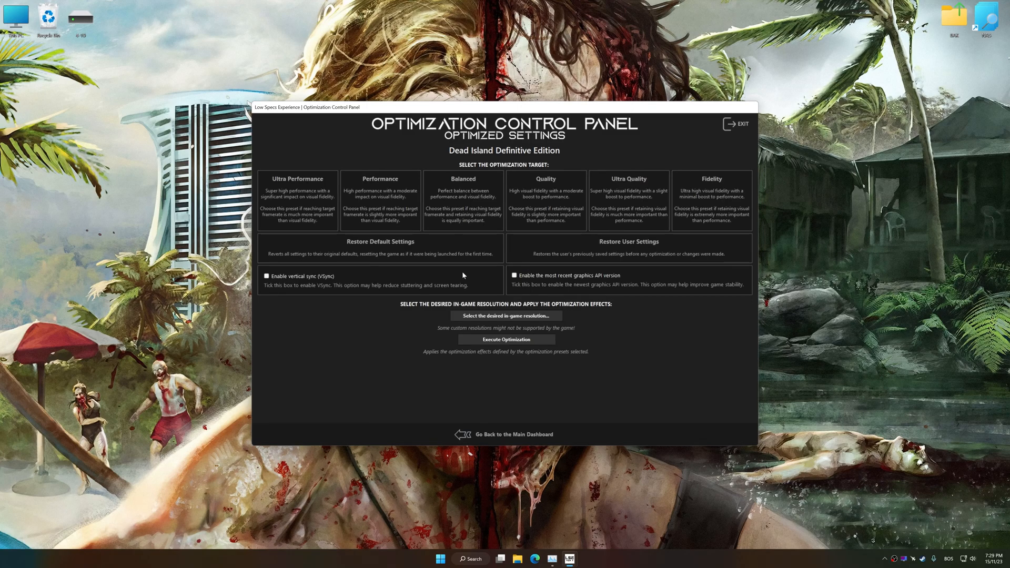
left_click(506, 315)
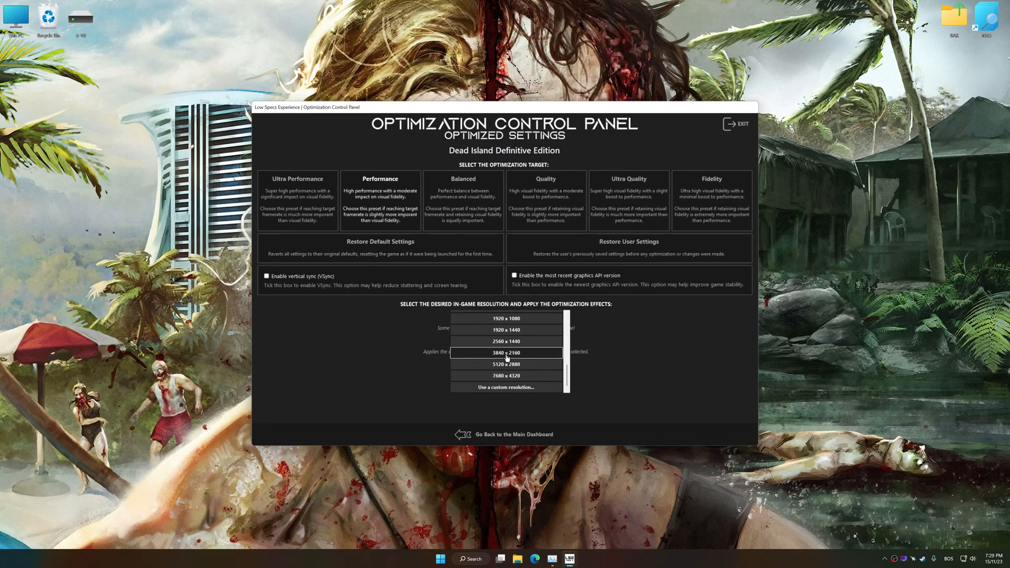
left_click(506, 352)
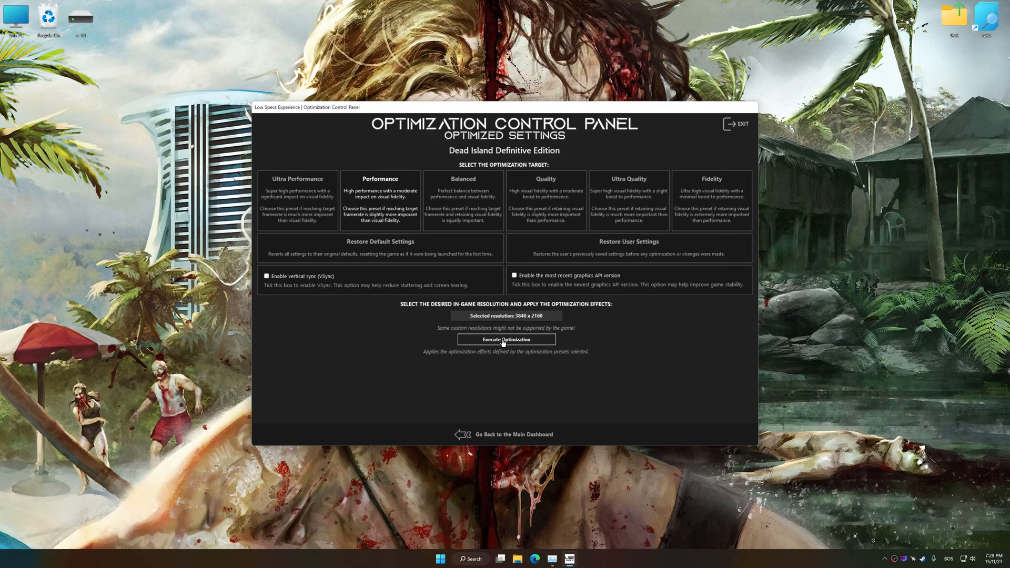
Execute the optimization, then restore Dead Island's backed-up user settings.
left_click(506, 339)
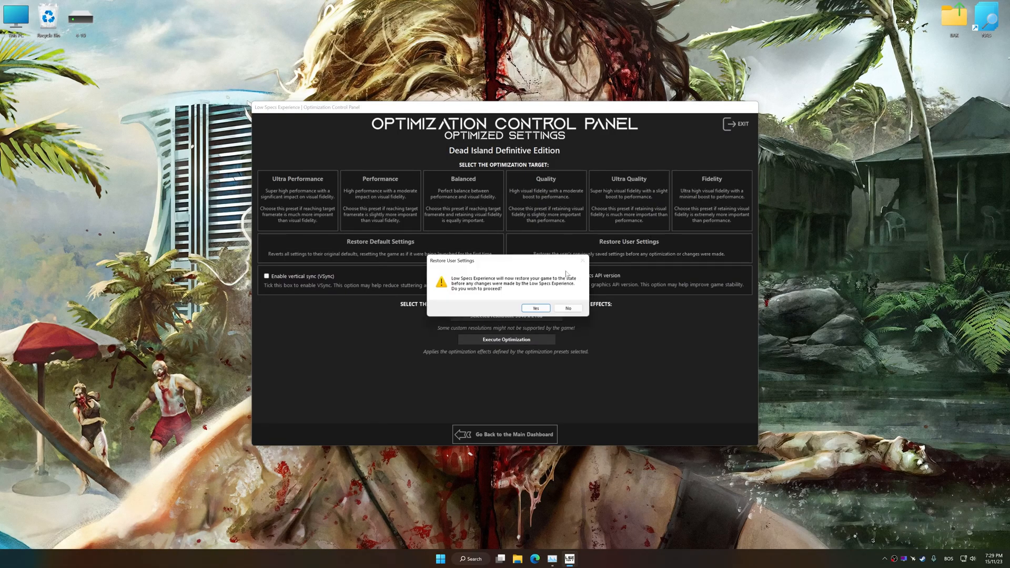
left_click(536, 308)
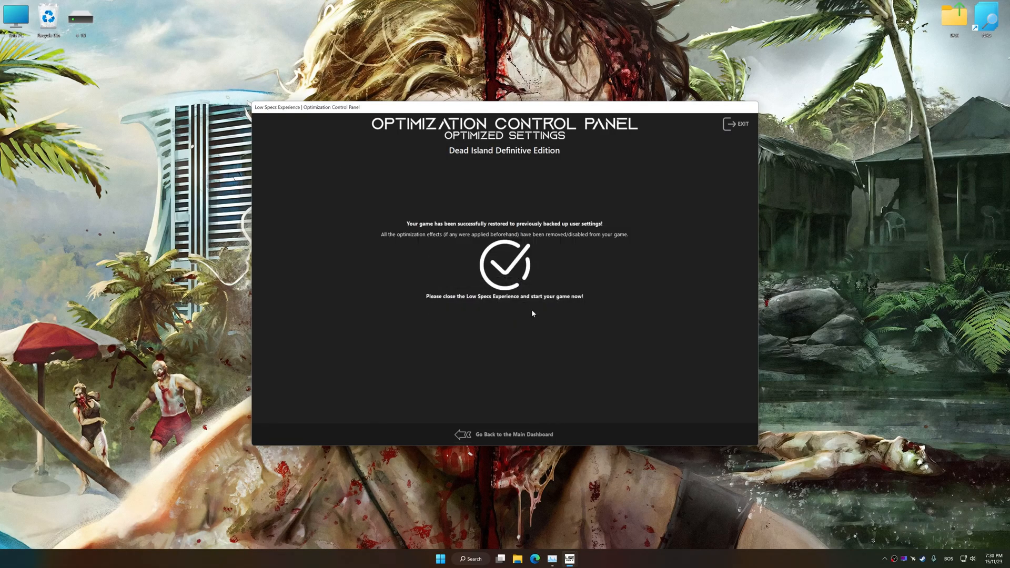
mouse_move(534, 313)
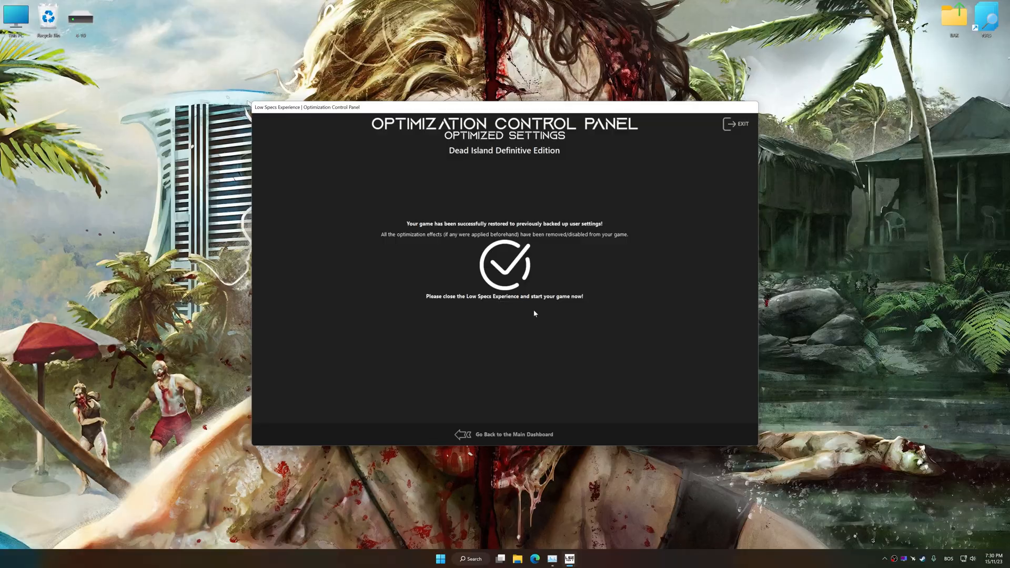